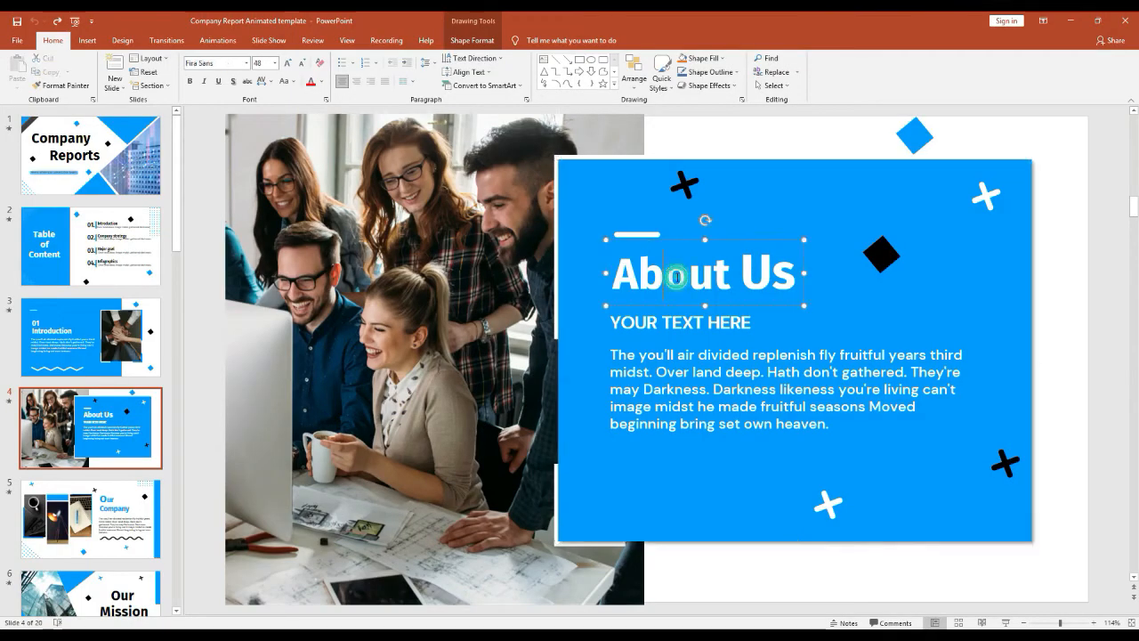
Edit the slide 4 heading so 'About Us' reads 'Contact Us'
double_click(667, 274)
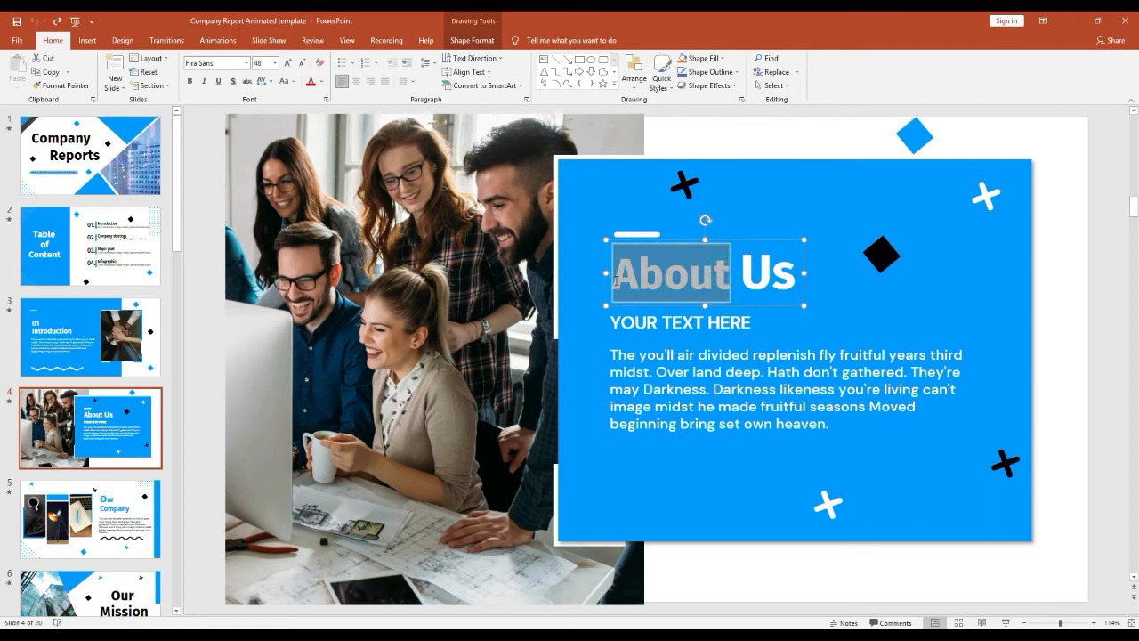
type("Contac")
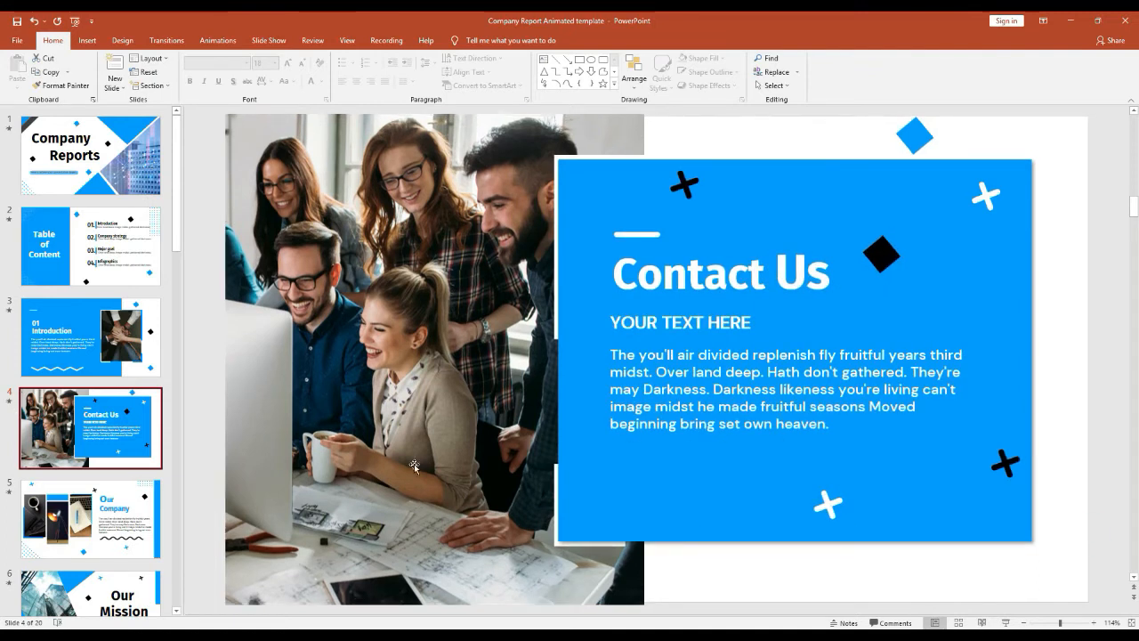
right_click(412, 463)
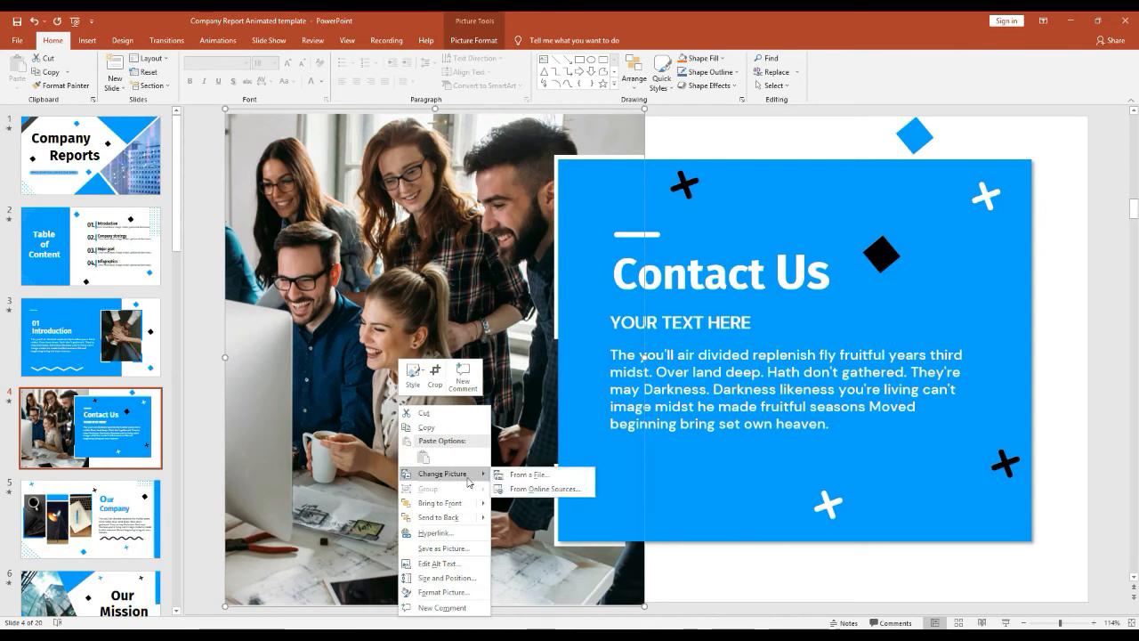
mouse_move(543, 488)
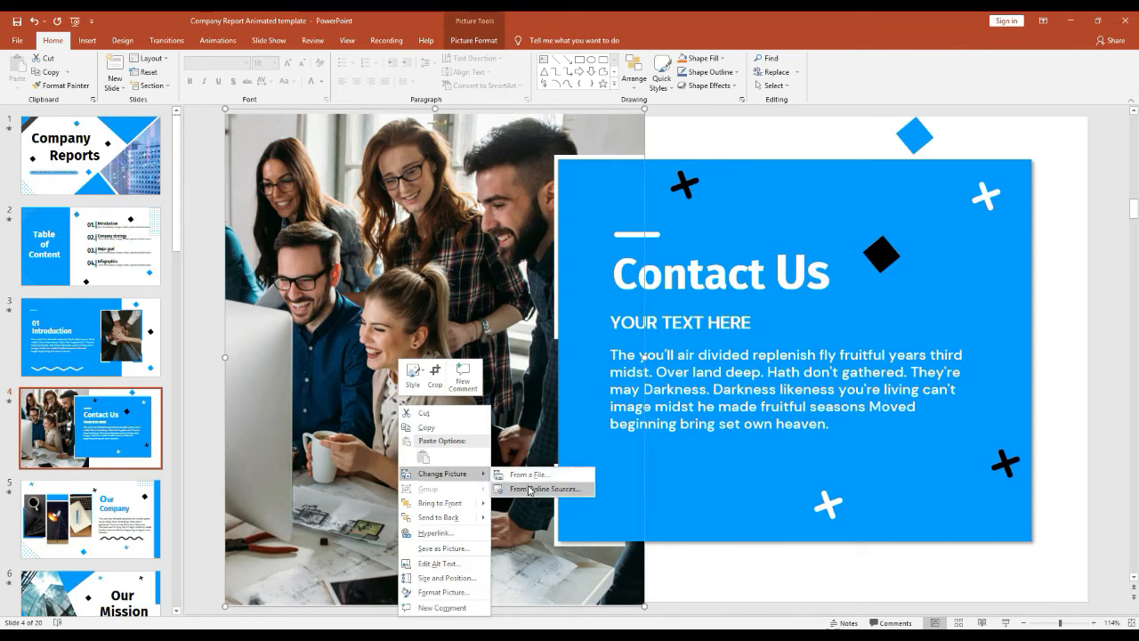
Swap the group photo for the meeting image chosen from a file on the computer
left_click(527, 474)
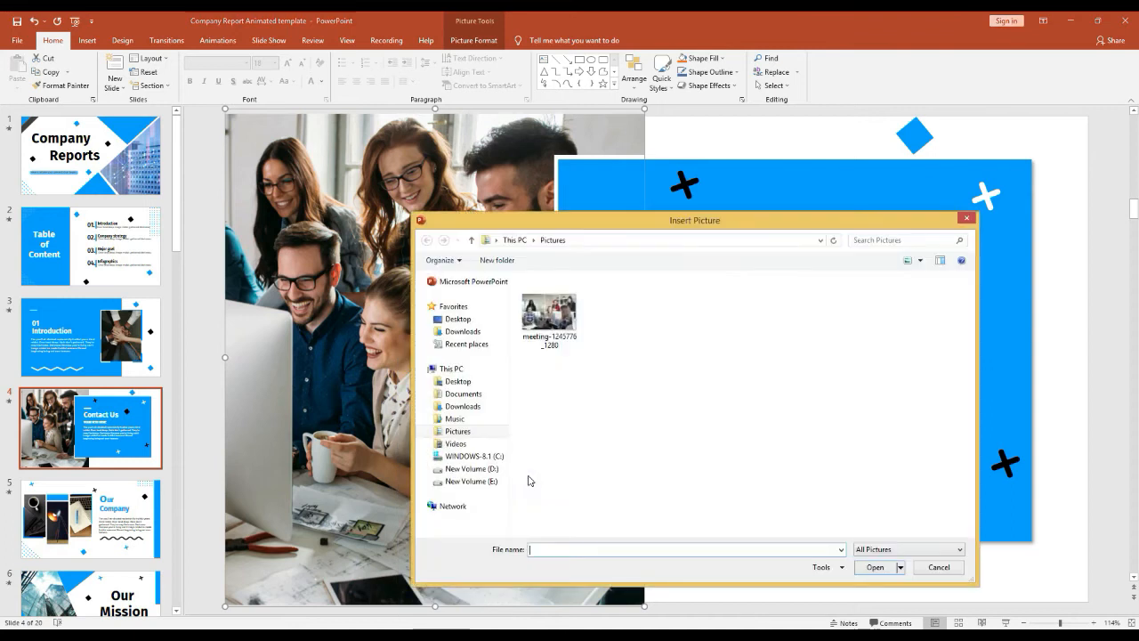
left_click(548, 313)
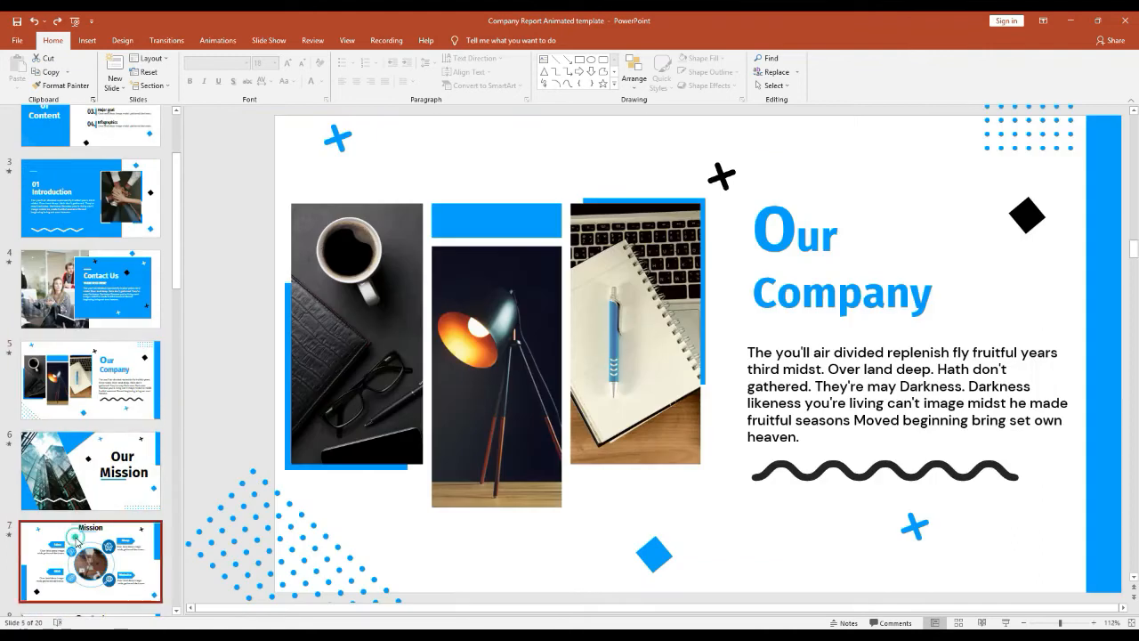
Step from the Mission slide down the thumbnail pane to the Circle Graph slide
left_click(89, 561)
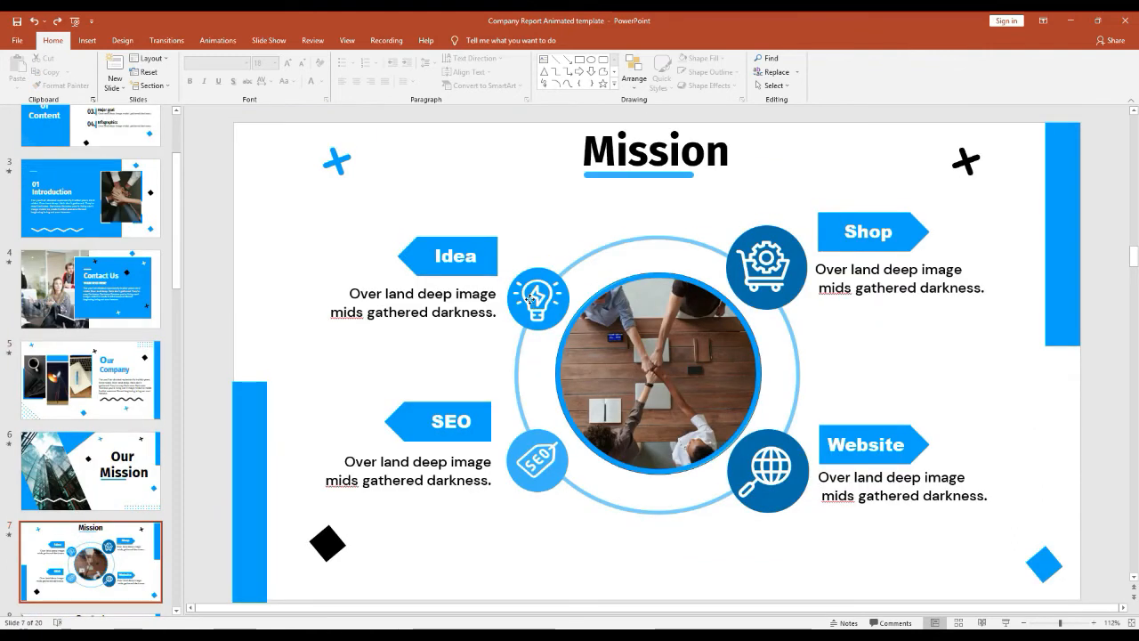
left_click(537, 299)
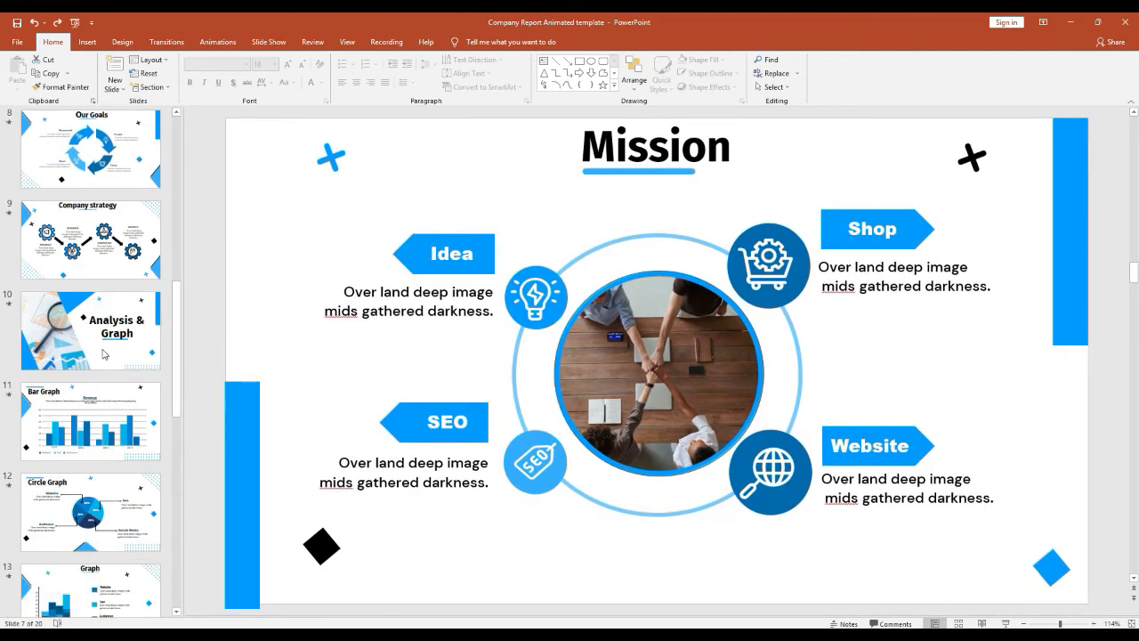
scroll("down", 3)
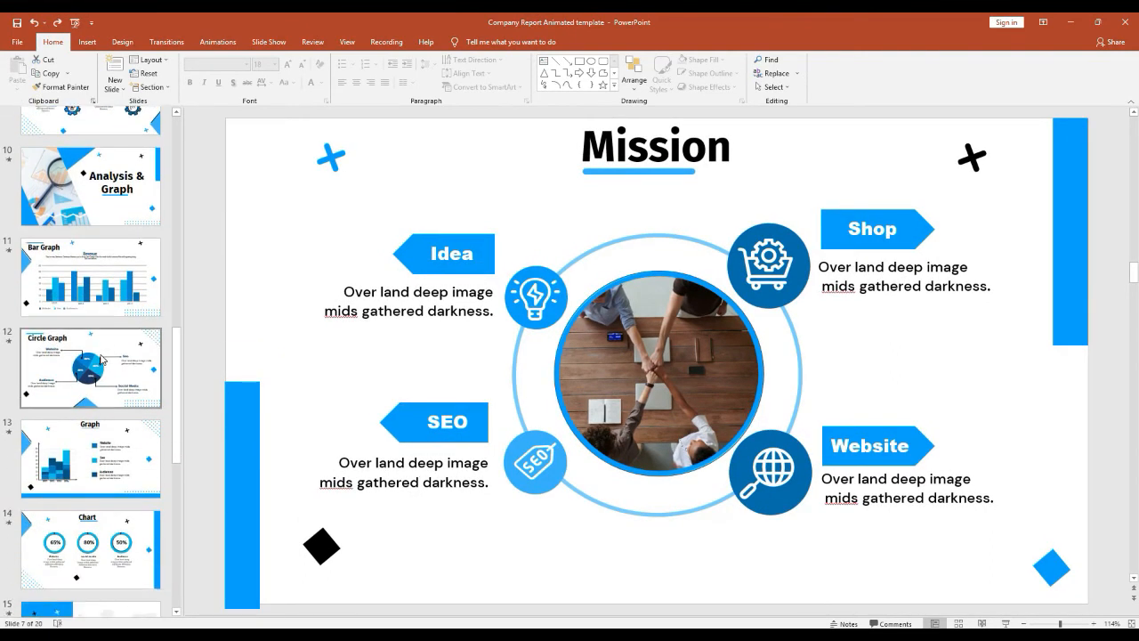
left_click(89, 366)
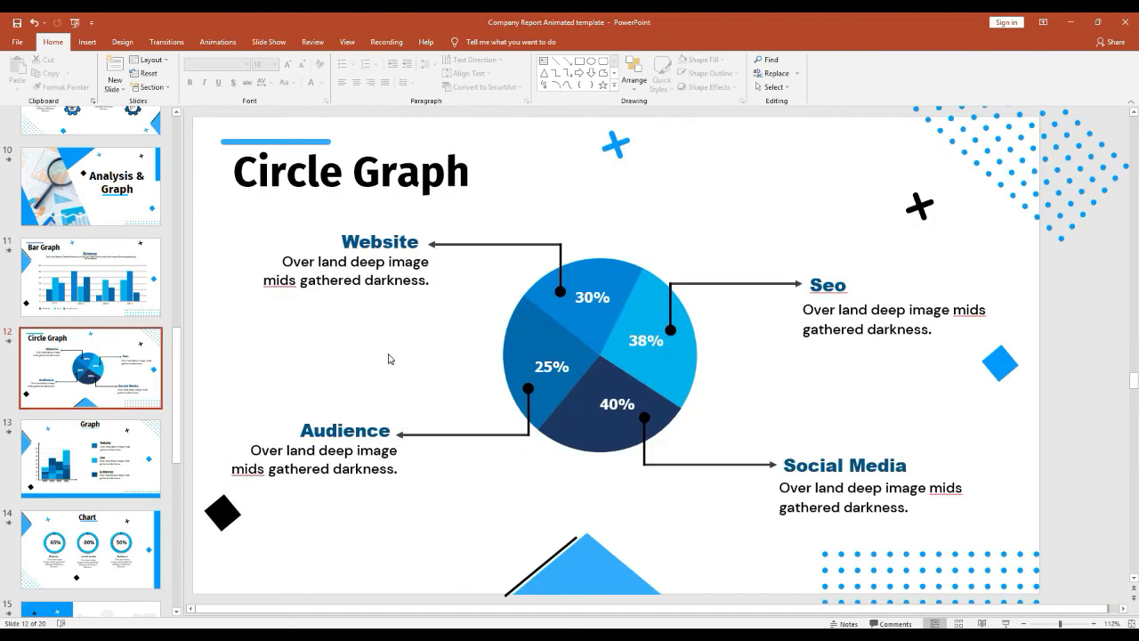
Set the slide background to a solid light yellow via Format Background
right_click(388, 360)
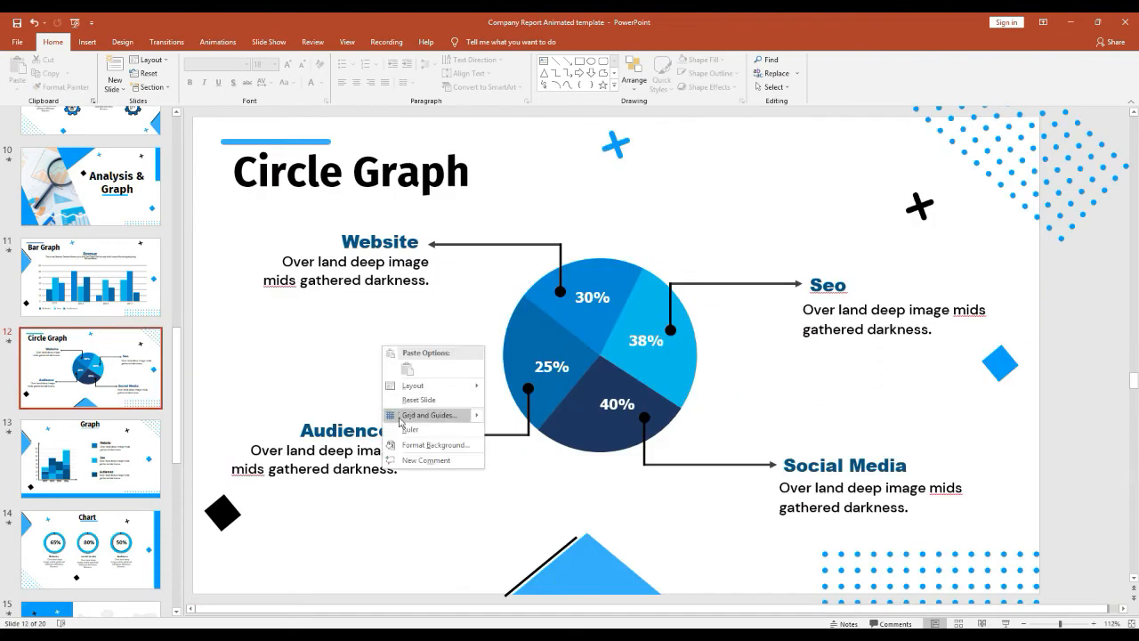
left_click(434, 445)
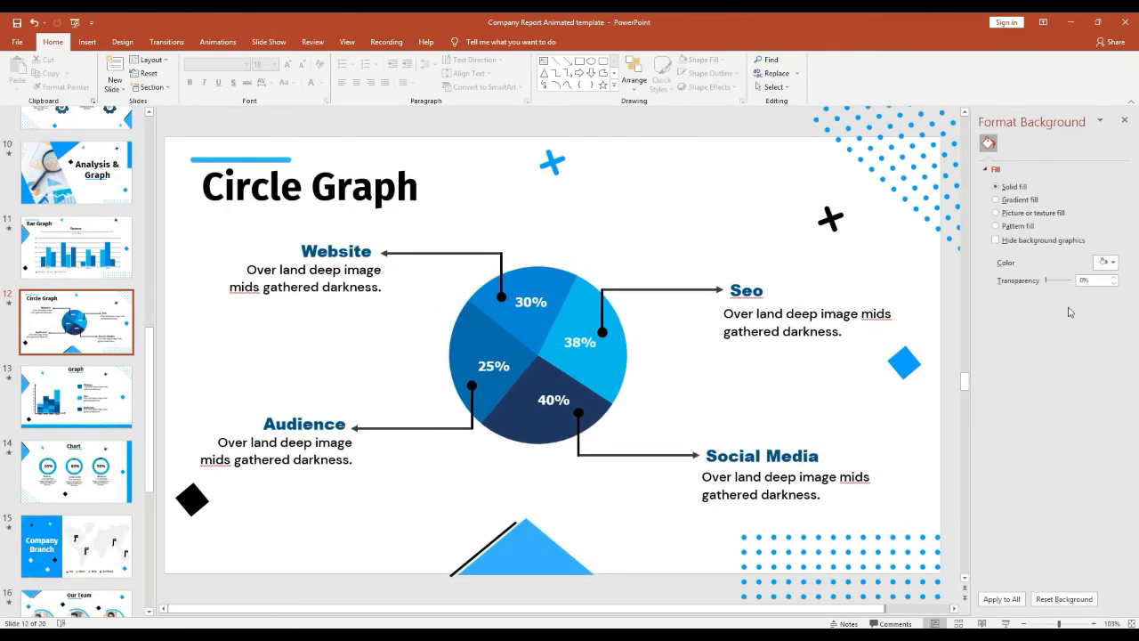
left_click(1107, 261)
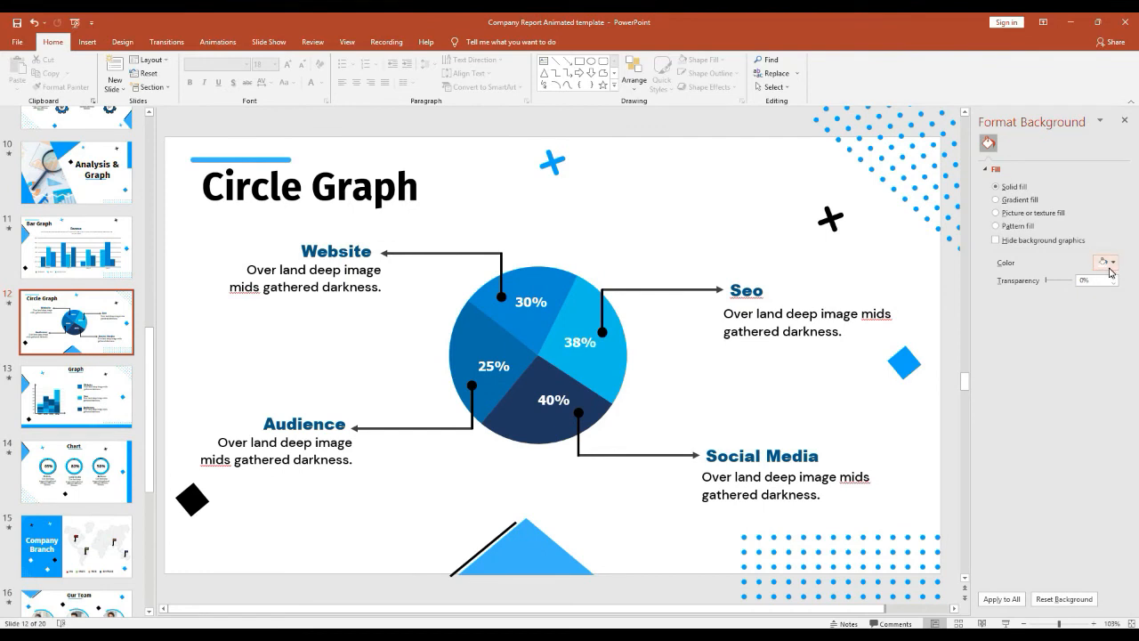
left_click(1105, 262)
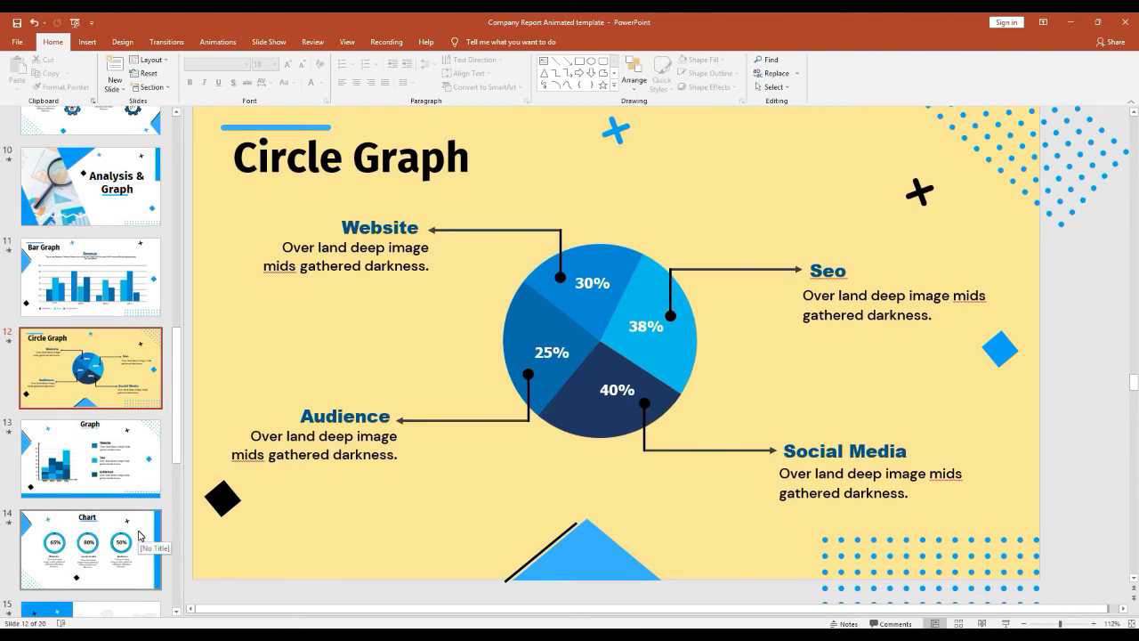
On the Chart slide, bring up Format Shape fill colour choices for the 65% Website ring
left_click(91, 548)
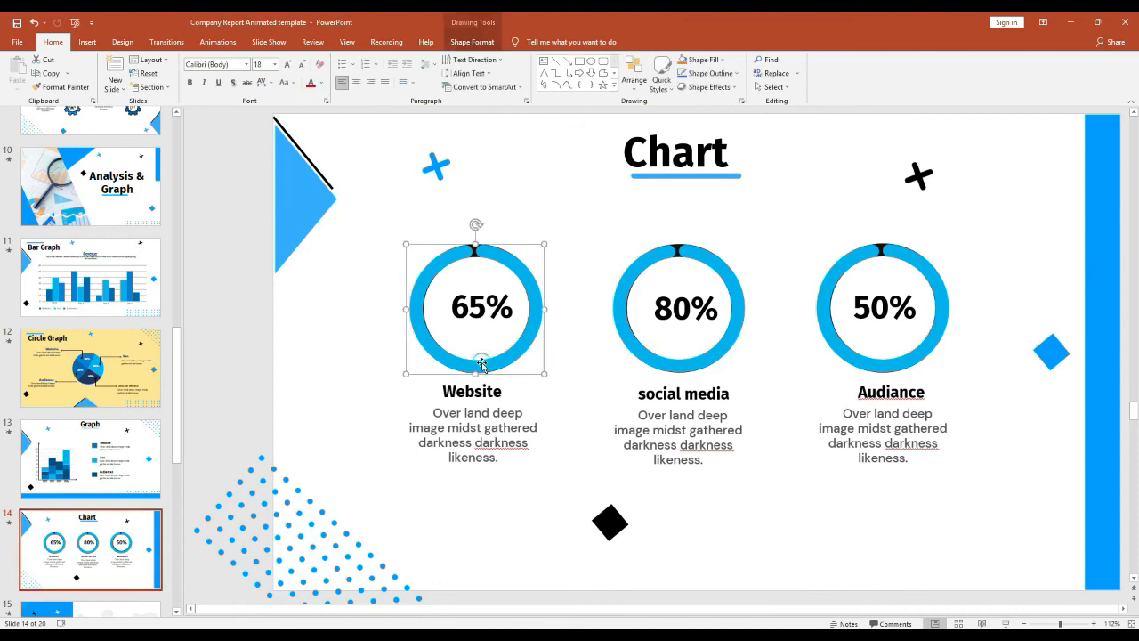
right_click(480, 363)
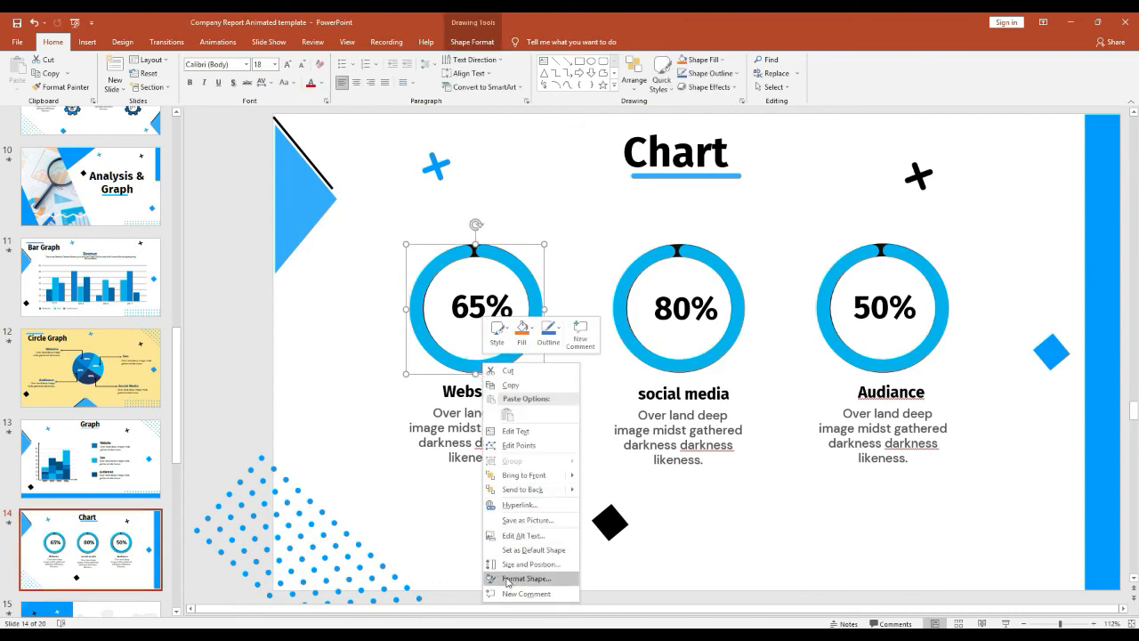
left_click(527, 576)
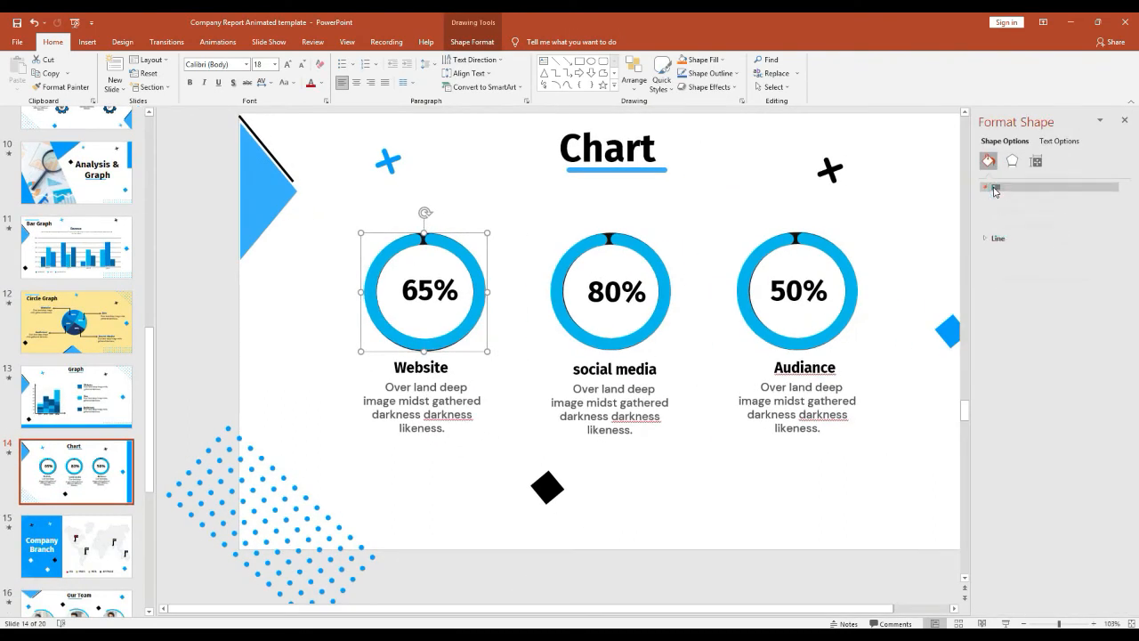
left_click(1112, 292)
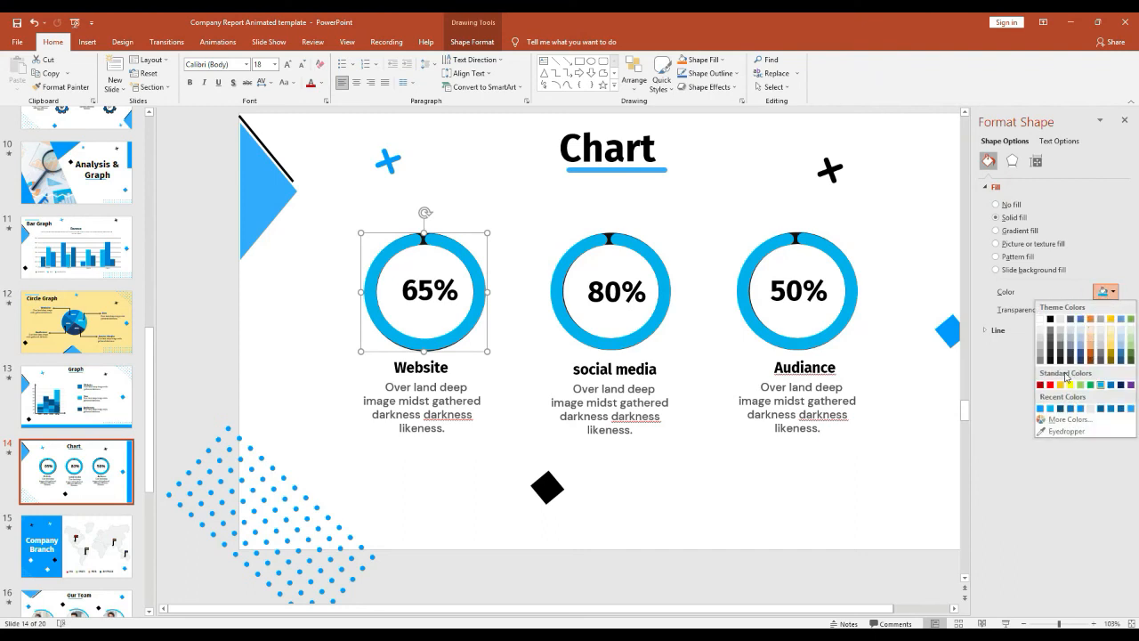